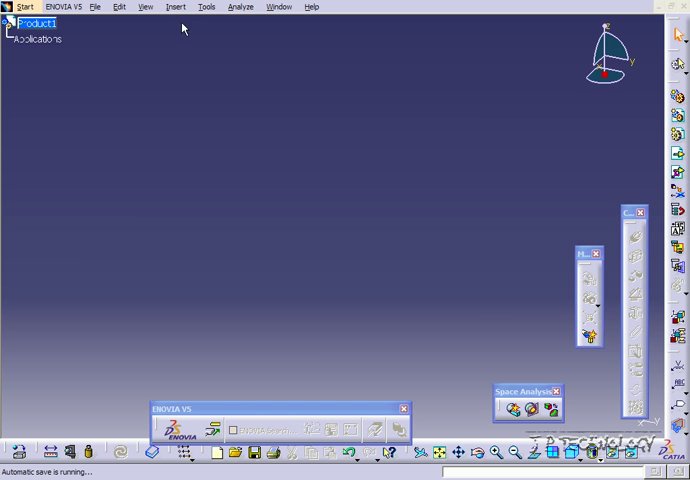
# Insert the holed square block part file as an existing component into the product.
pyautogui.click(175, 7)
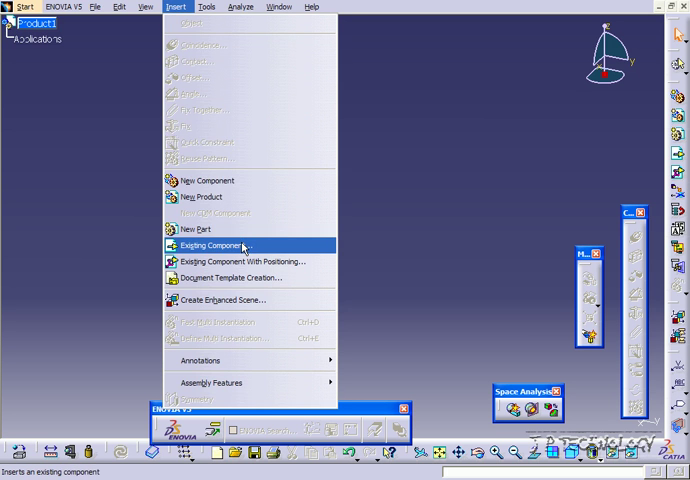
pyautogui.click(207, 243)
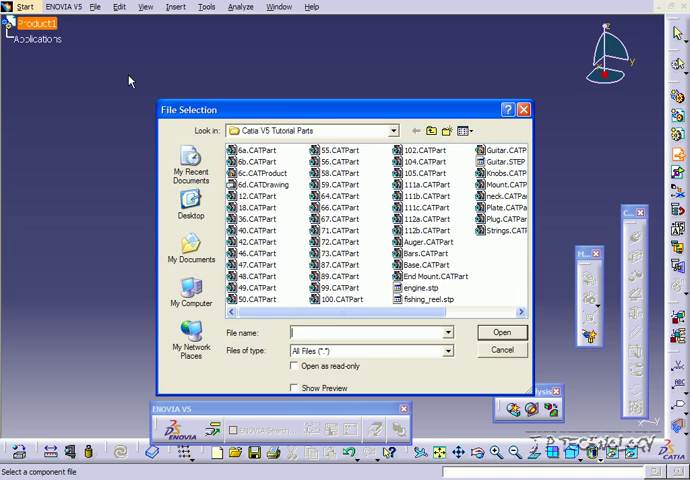
pyautogui.moveTo(430, 223)
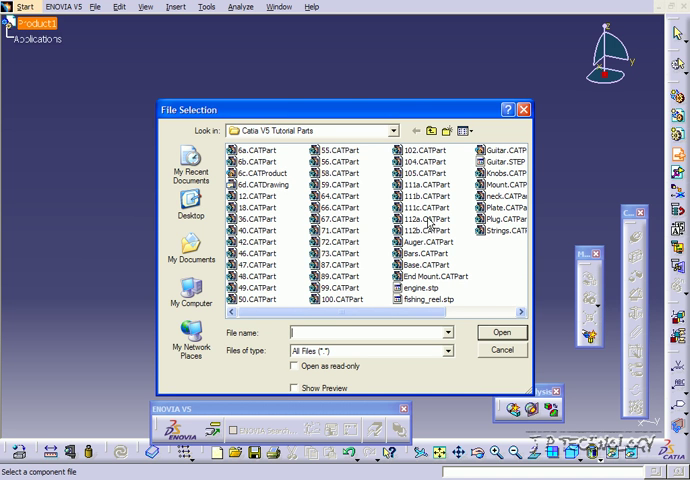
pyautogui.click(503, 332)
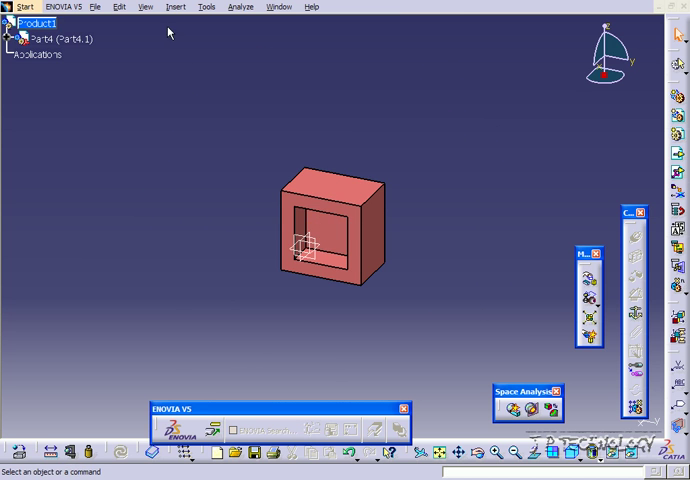
# Insert the solid cube part file as a positioned existing component beside the holed block.
pyautogui.click(176, 7)
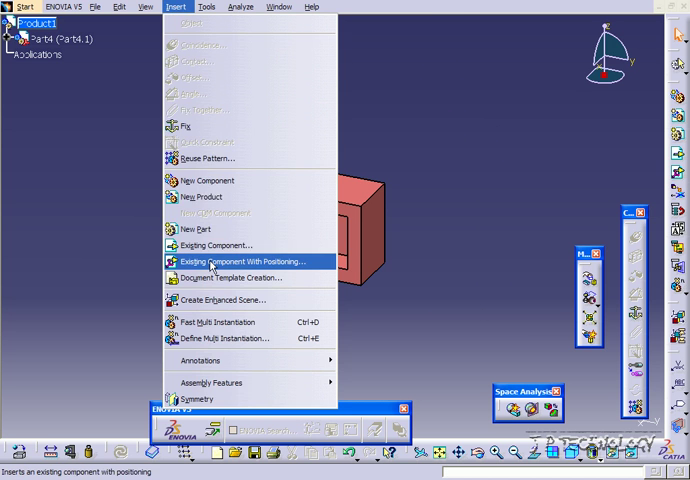
pyautogui.click(236, 261)
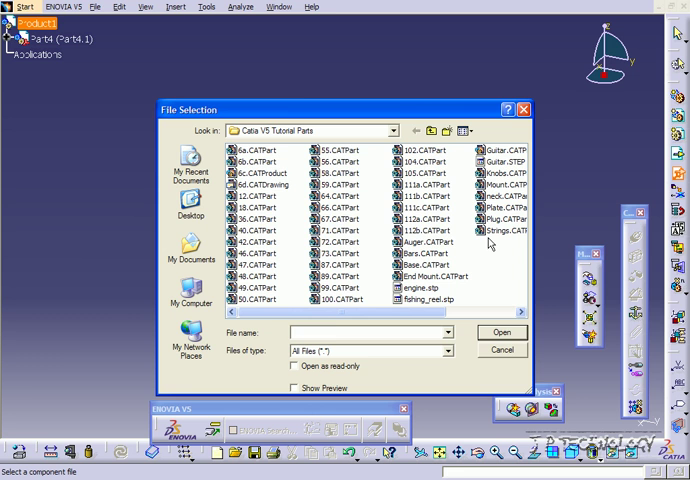
pyautogui.click(501, 349)
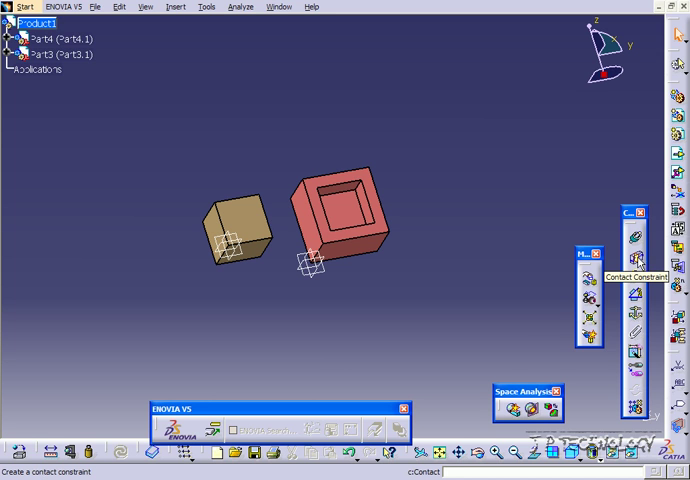
pyautogui.moveTo(516, 284)
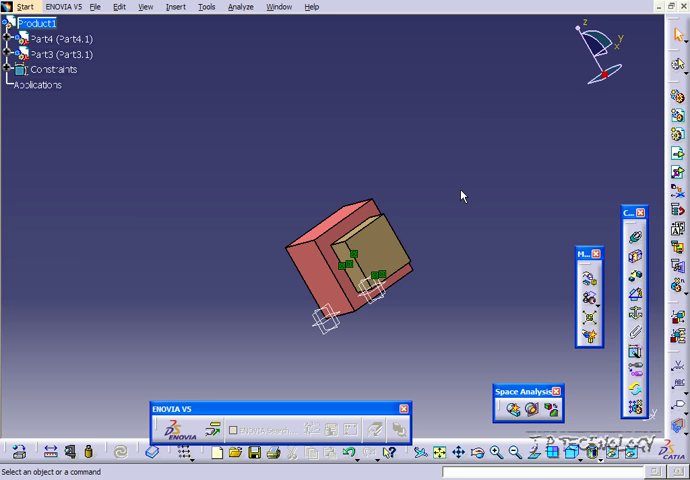
pyautogui.moveTo(463, 211)
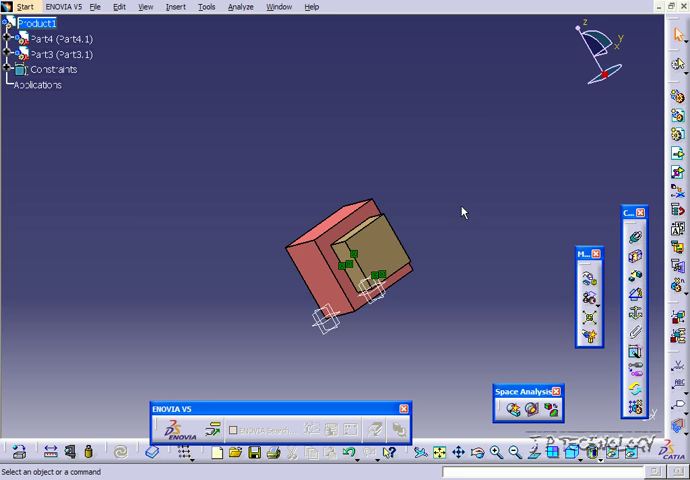
pyautogui.moveTo(134, 328)
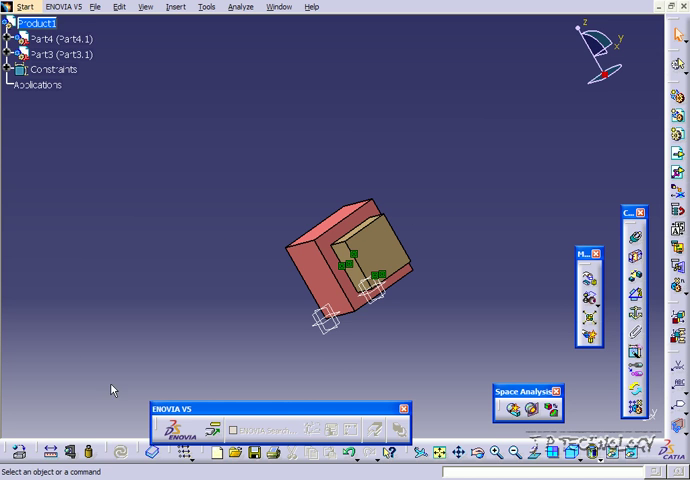
pyautogui.moveTo(167, 247)
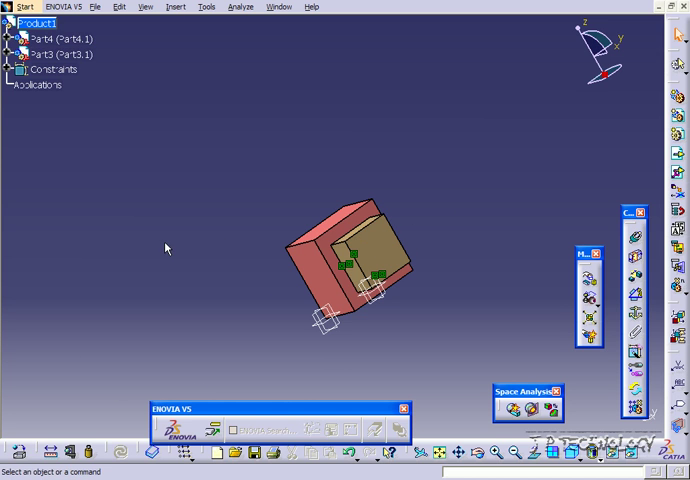